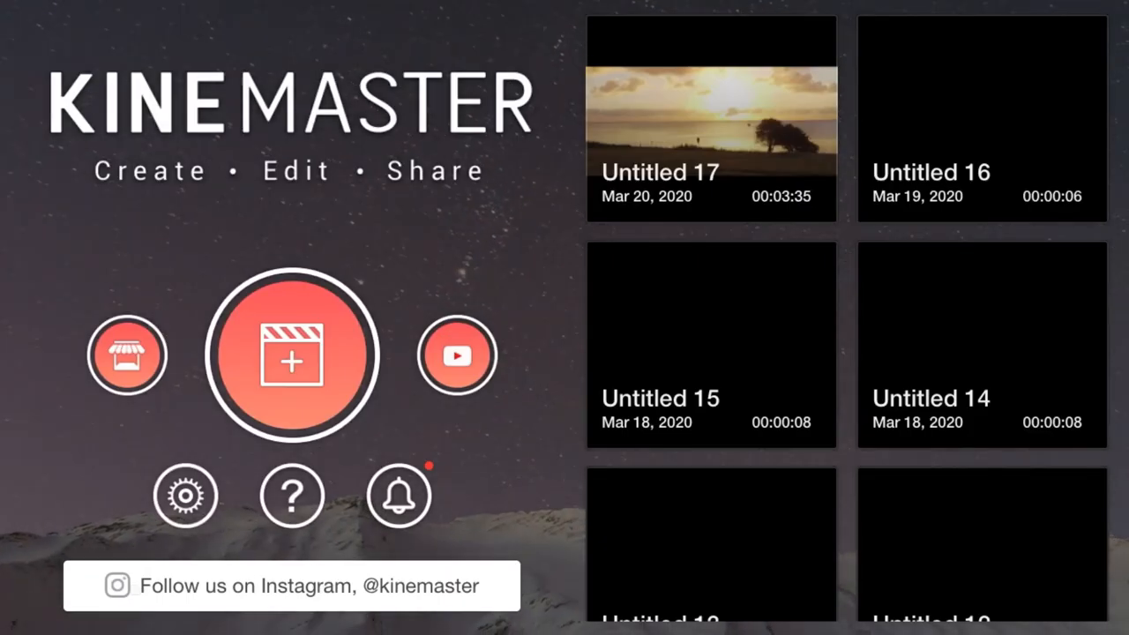
# - Create a new 16:9 project and add the black Background photo as its first clip
pyautogui.click(296, 354)
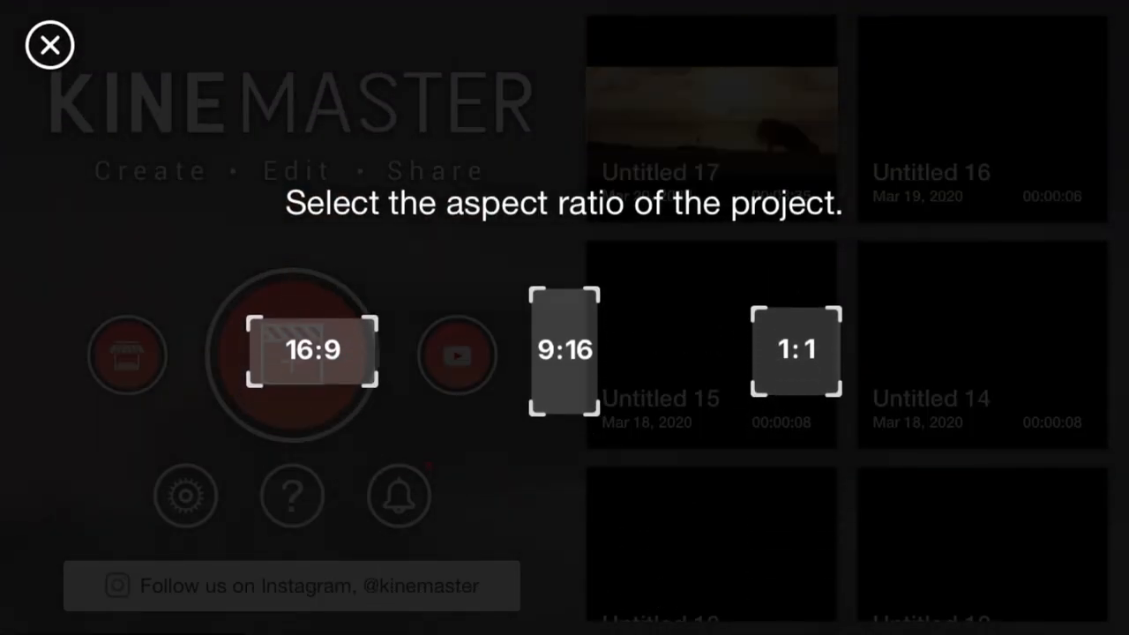
pyautogui.click(310, 349)
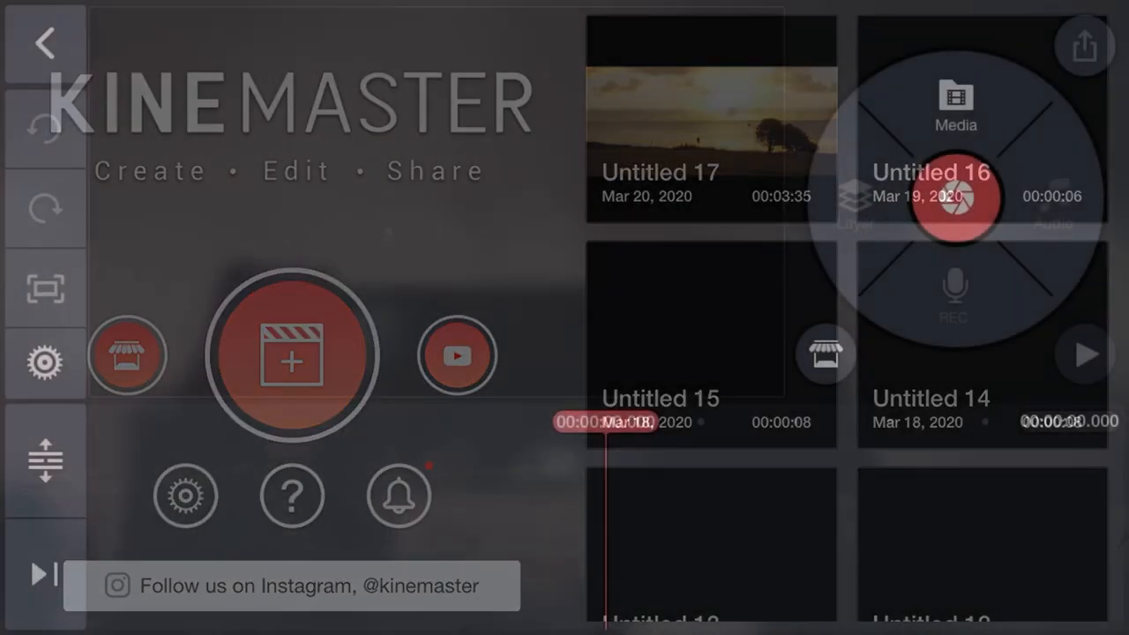
pyautogui.click(291, 355)
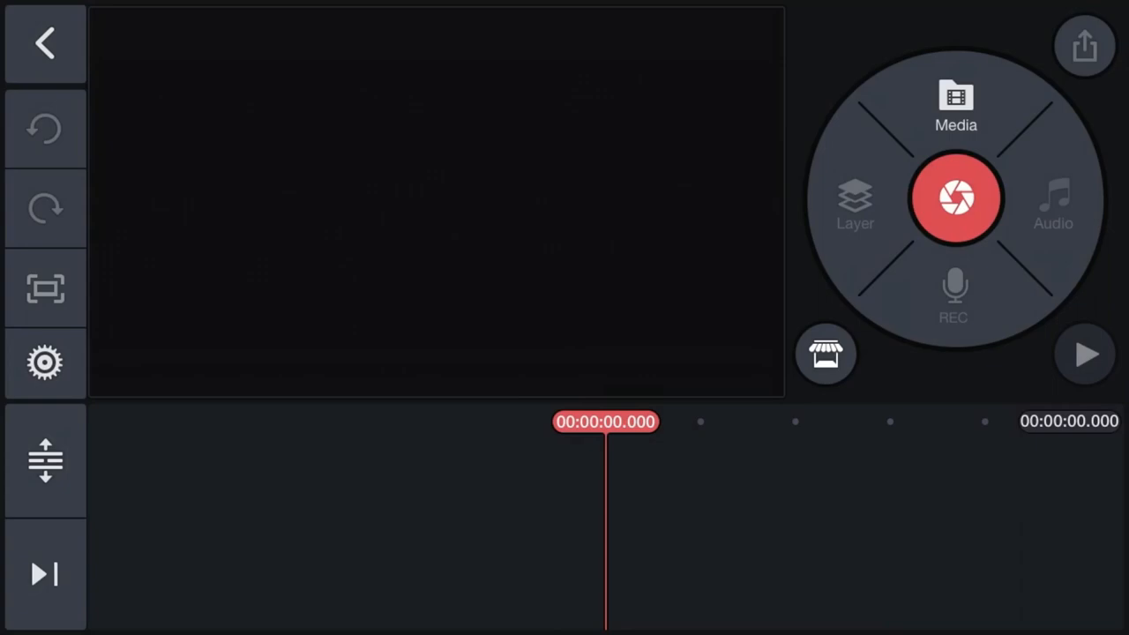
pyautogui.click(956, 106)
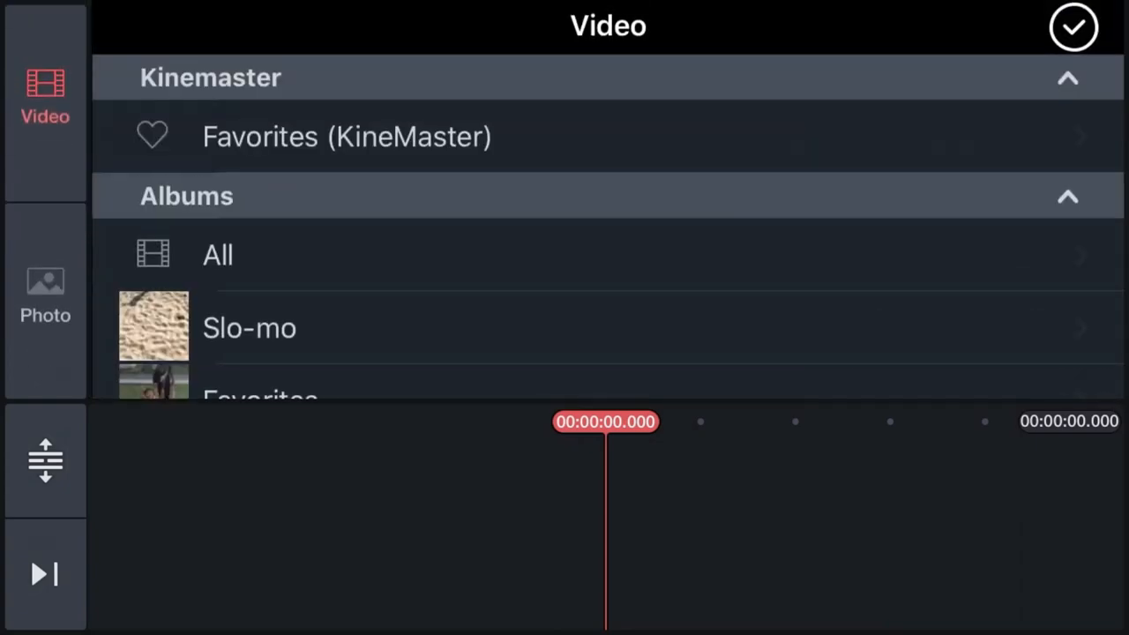
pyautogui.click(46, 296)
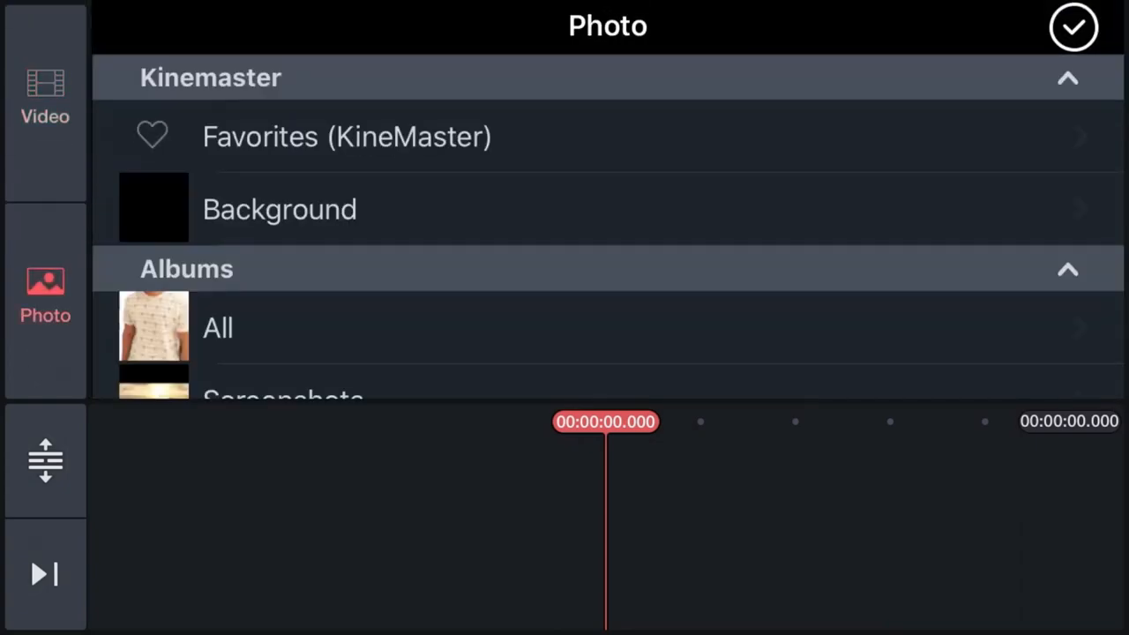
pyautogui.click(279, 208)
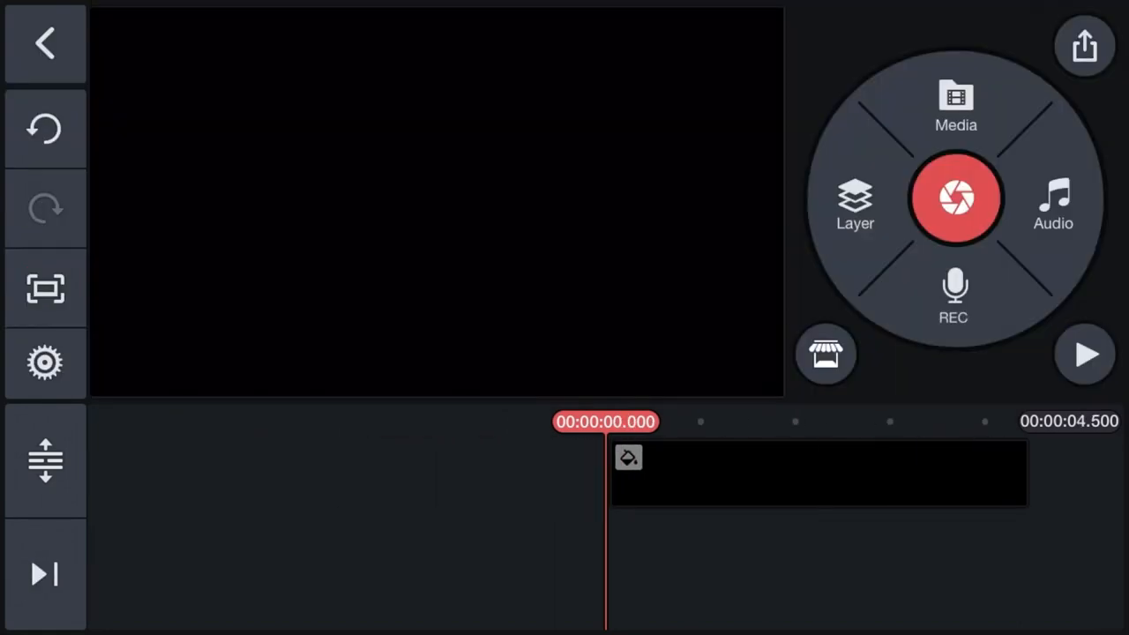
# - Add the sunset video as a media layer above the black background clip
pyautogui.click(854, 204)
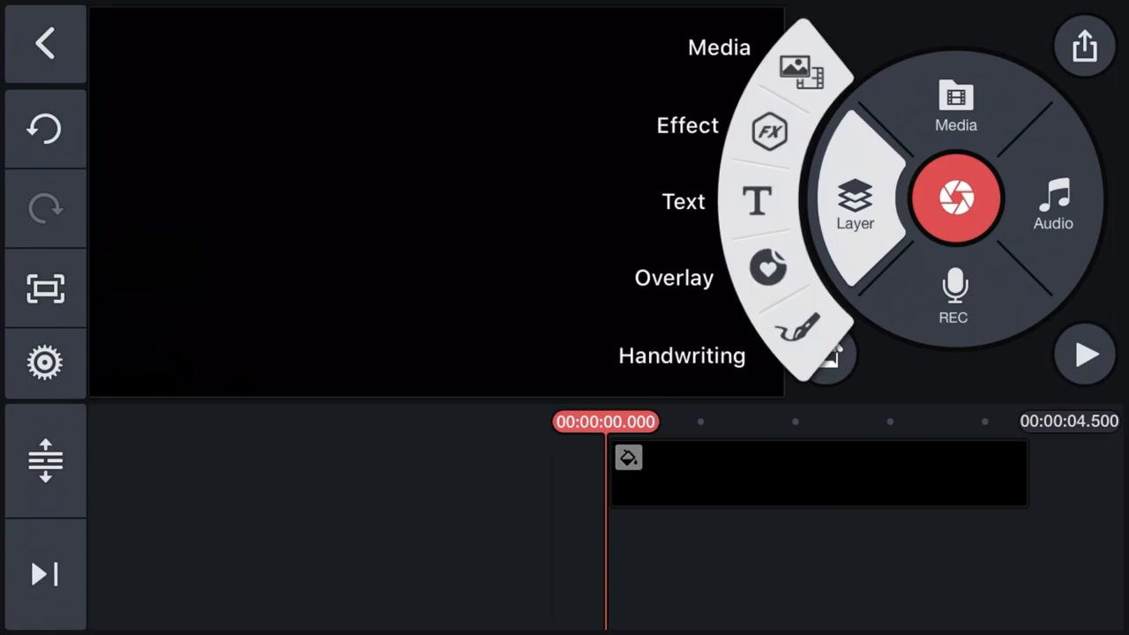
pyautogui.click(854, 203)
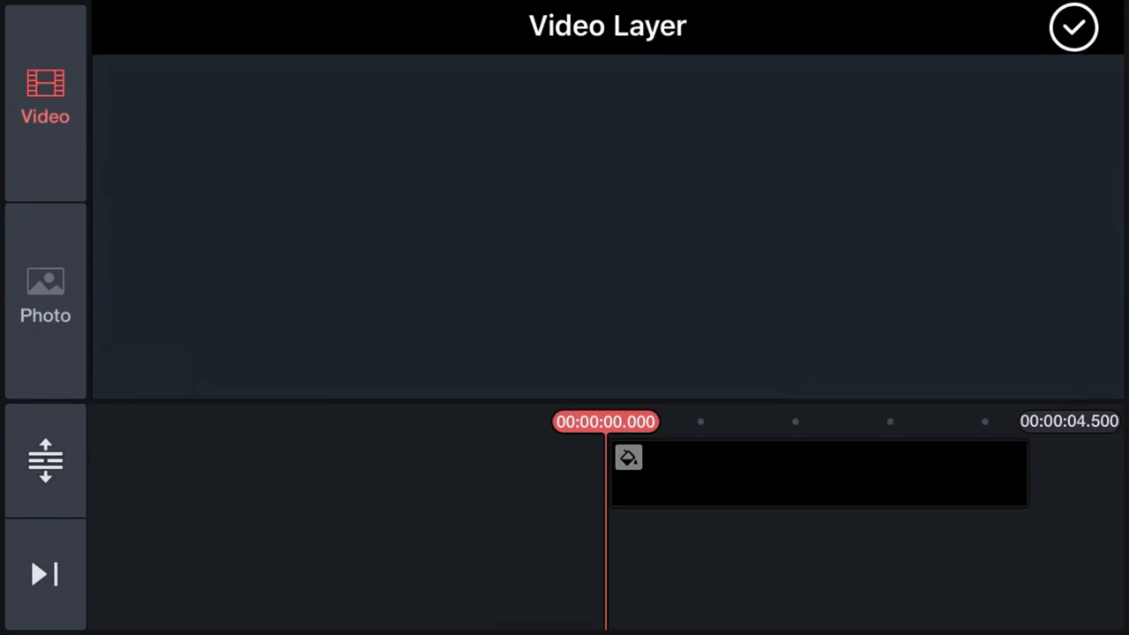
pyautogui.click(46, 98)
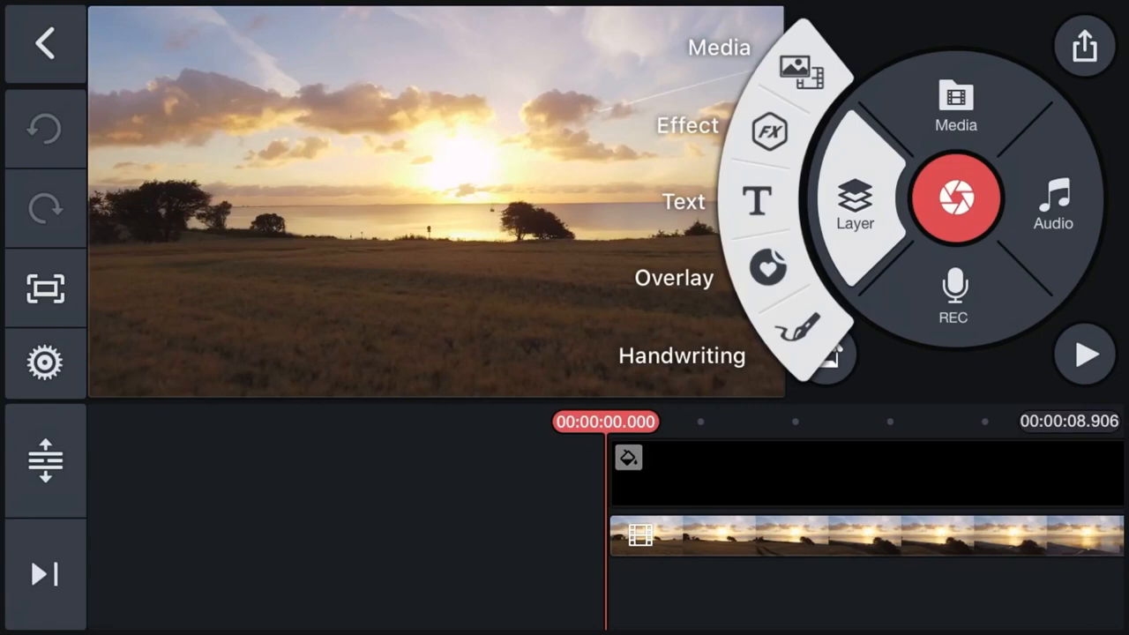
# - Add the photo from All as an image layer over the sunset video and confirm
pyautogui.click(801, 67)
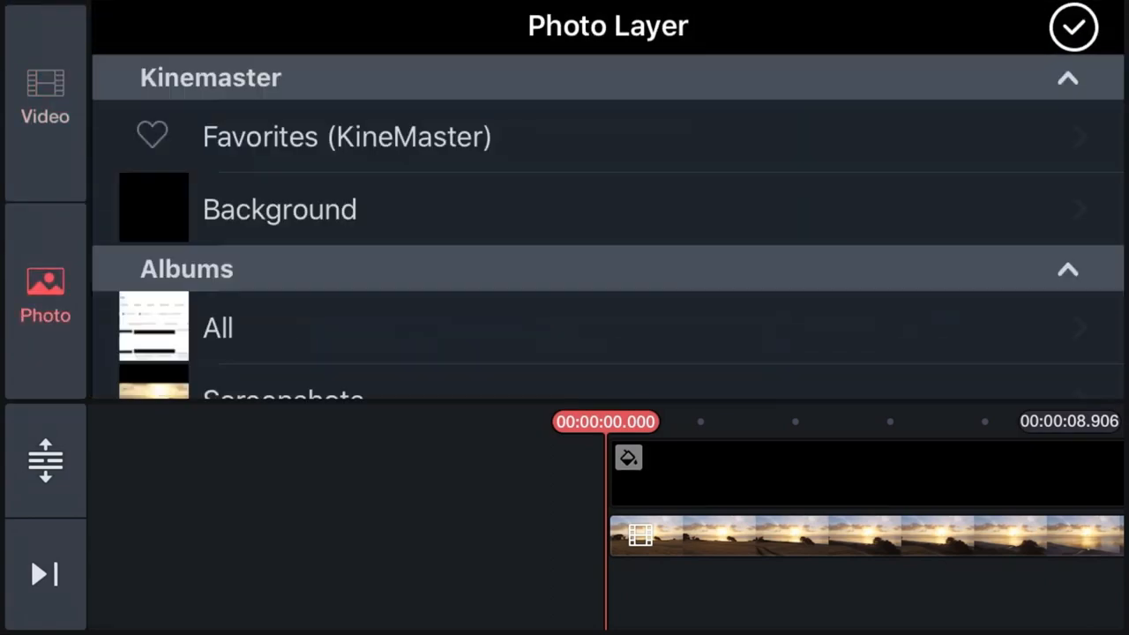
pyautogui.click(217, 327)
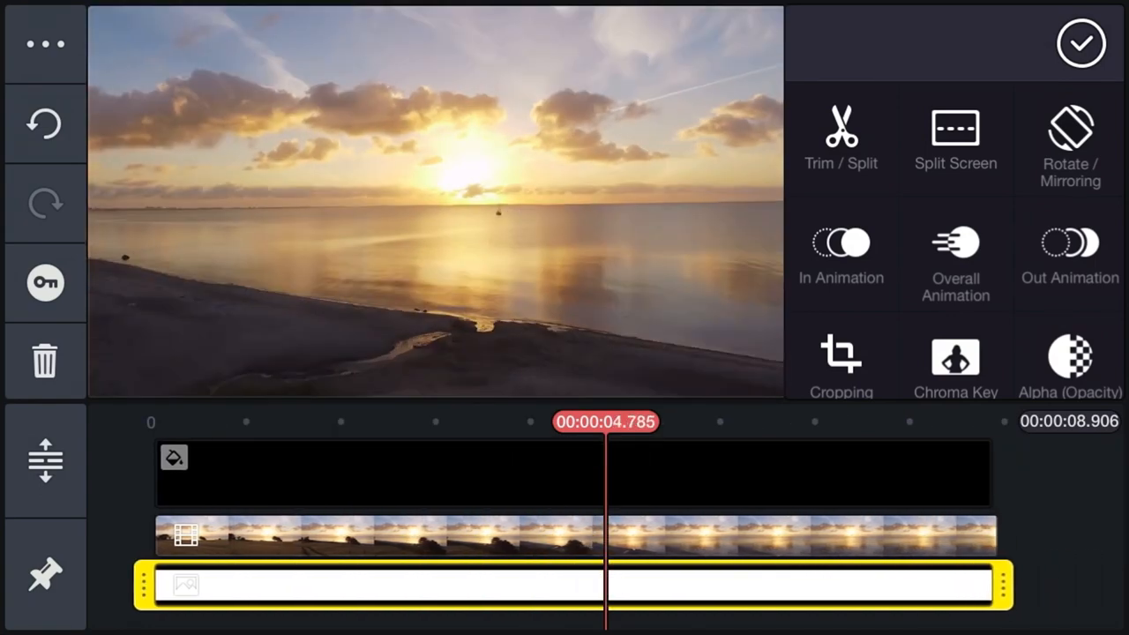
pyautogui.click(1082, 42)
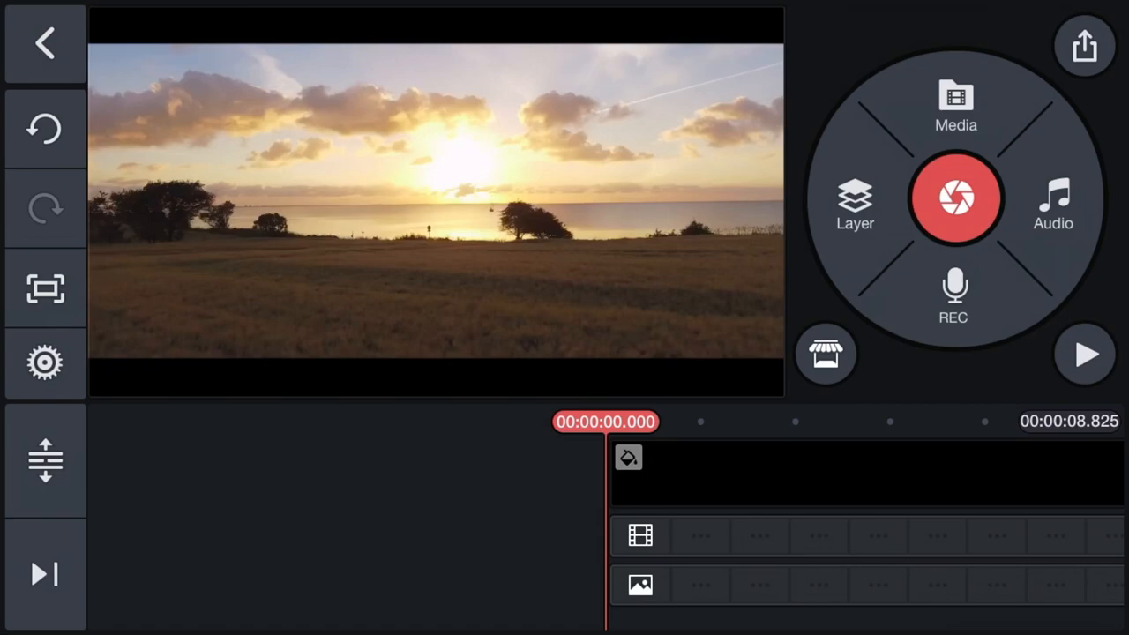
# - Add a black background layer sized to cover the top half of the frame
pyautogui.click(854, 209)
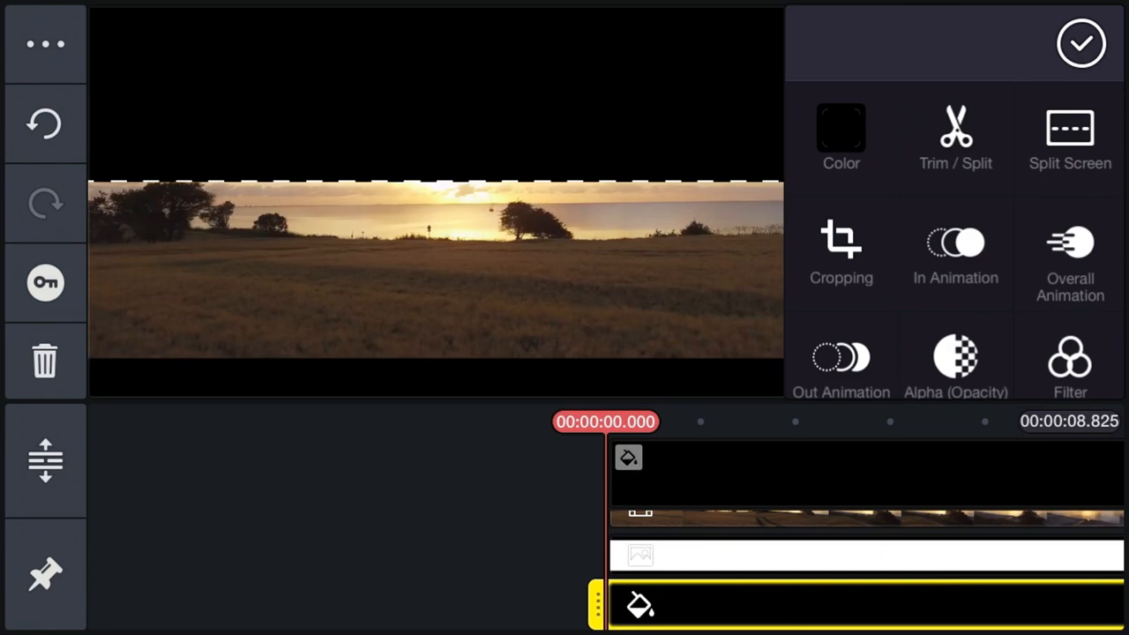
# - Add a second black layer over the bottom half so both bars meet at the centre
pyautogui.click(1081, 42)
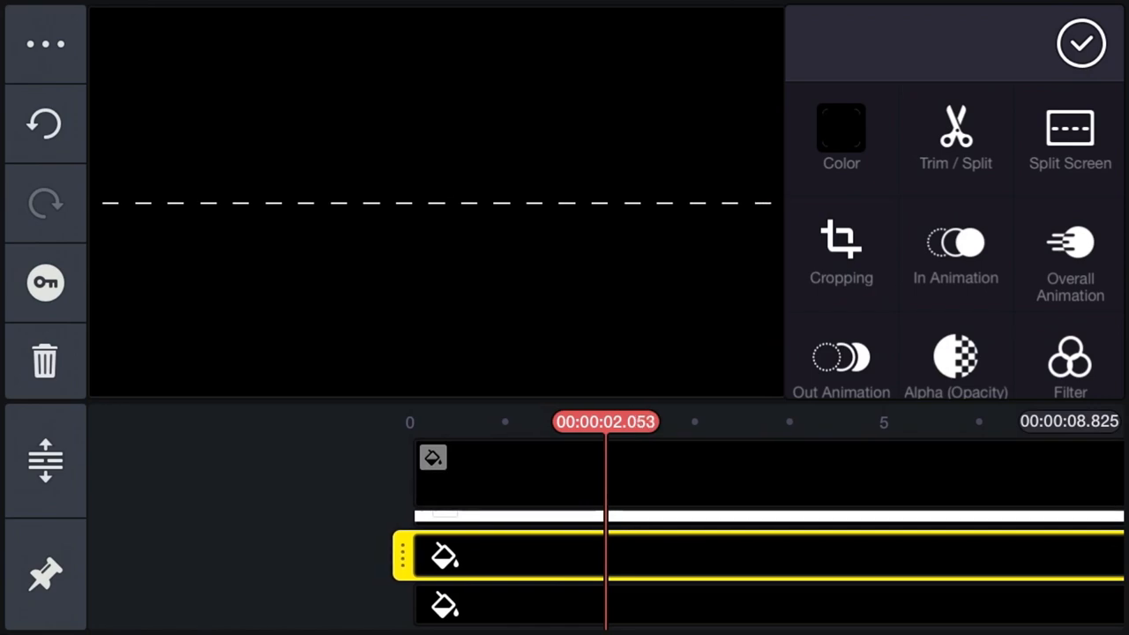
# - Give both bar layers slide Out Animations so they part from the centre, then export
pyautogui.click(1069, 256)
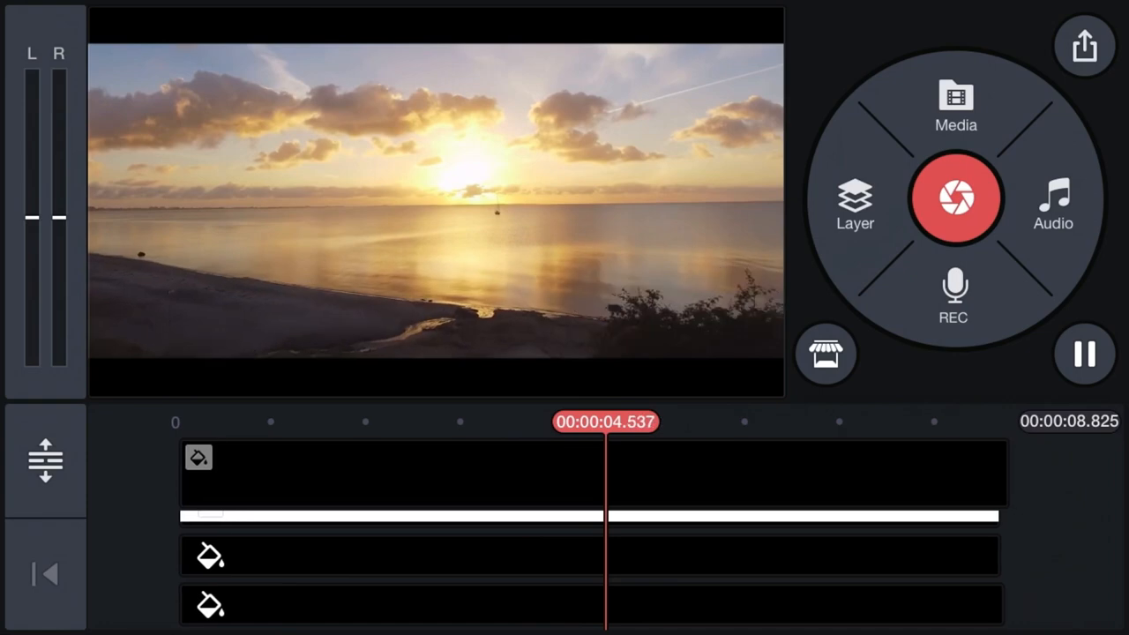
pyautogui.click(425, 576)
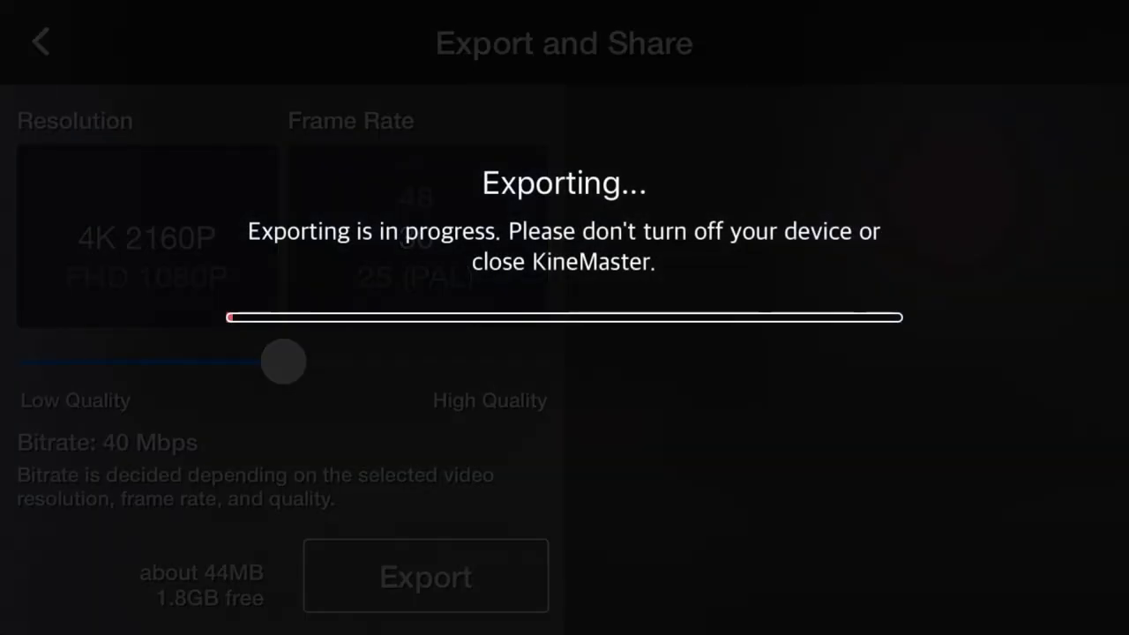